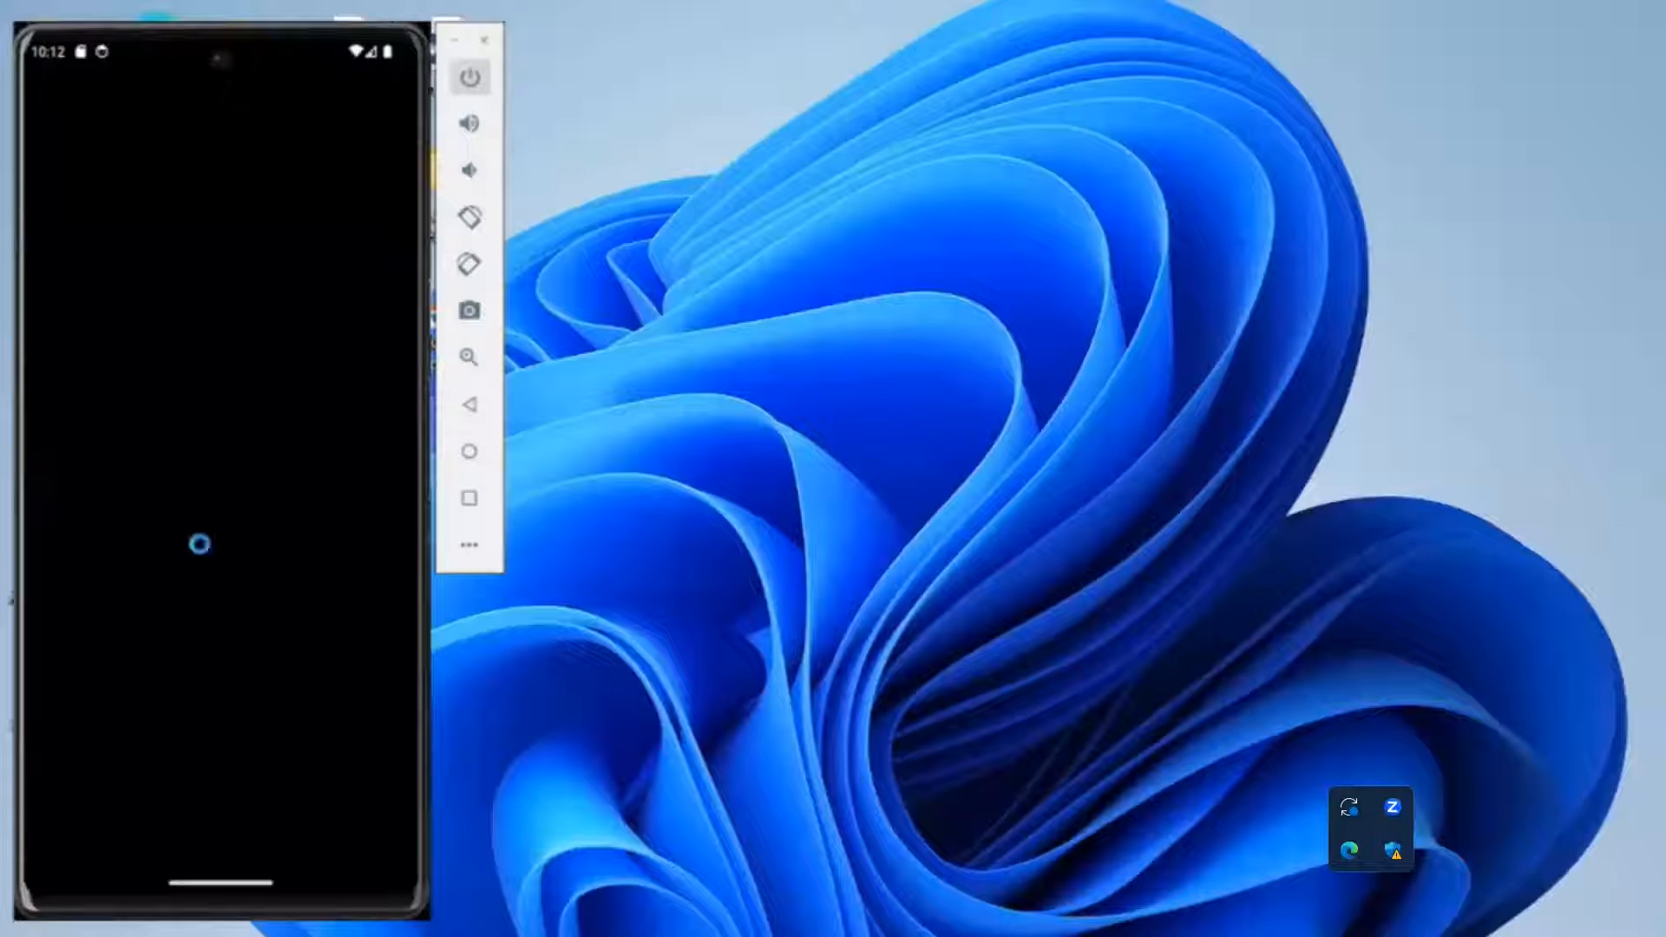
{"action": "left_click", "coordinate": [468, 77]}
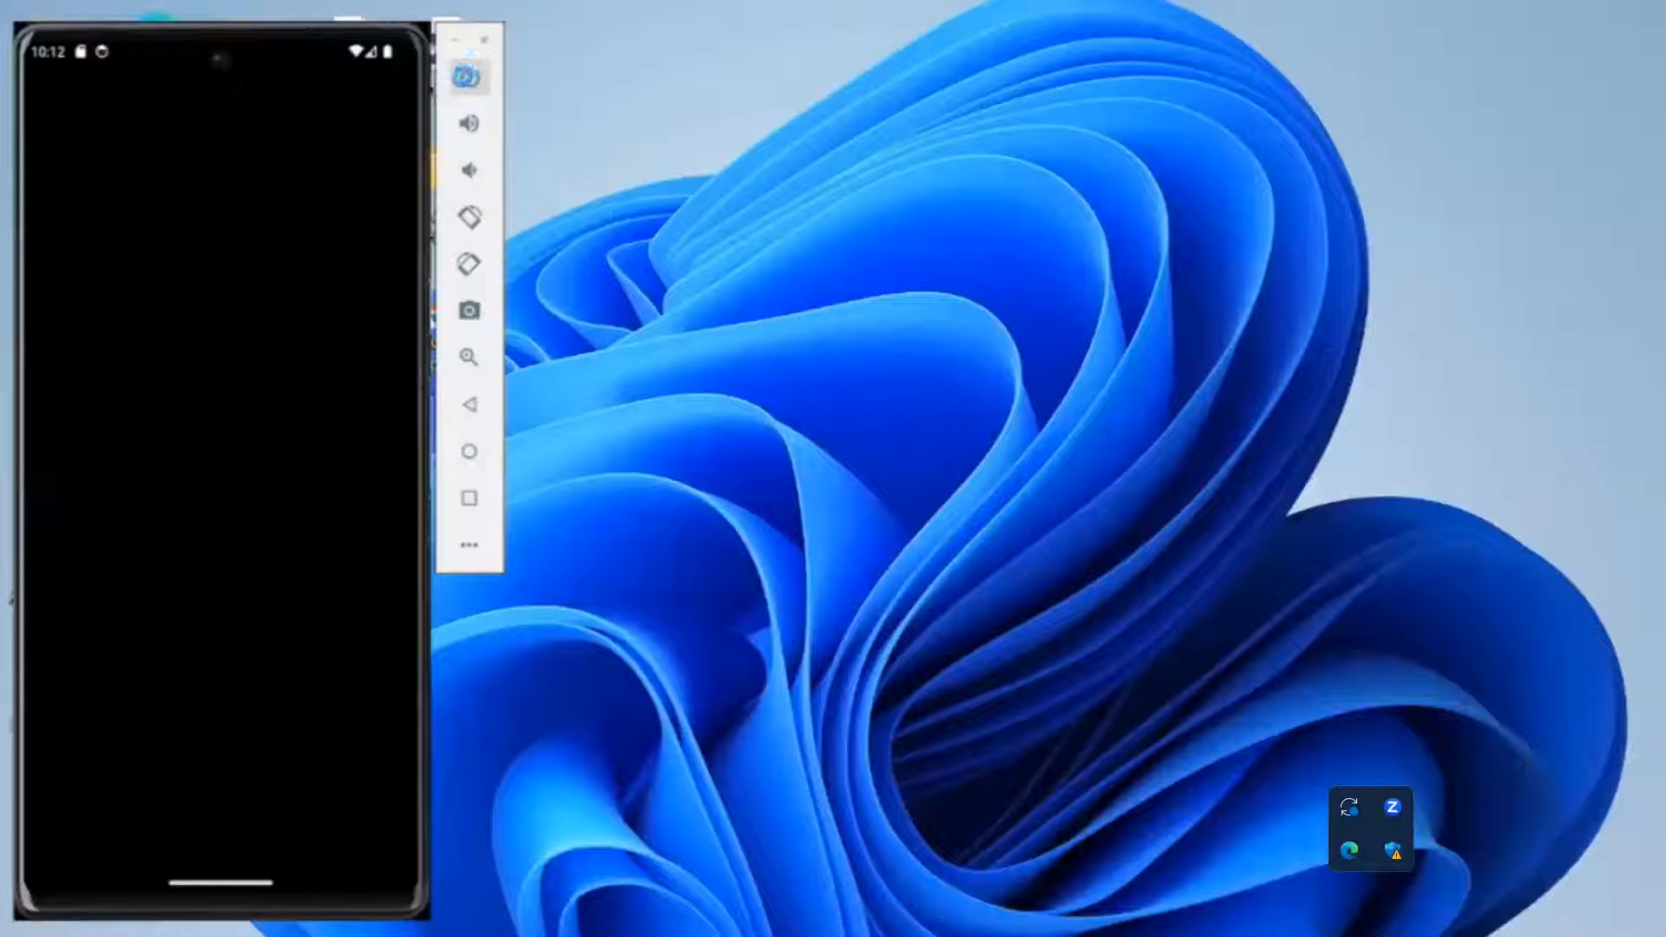